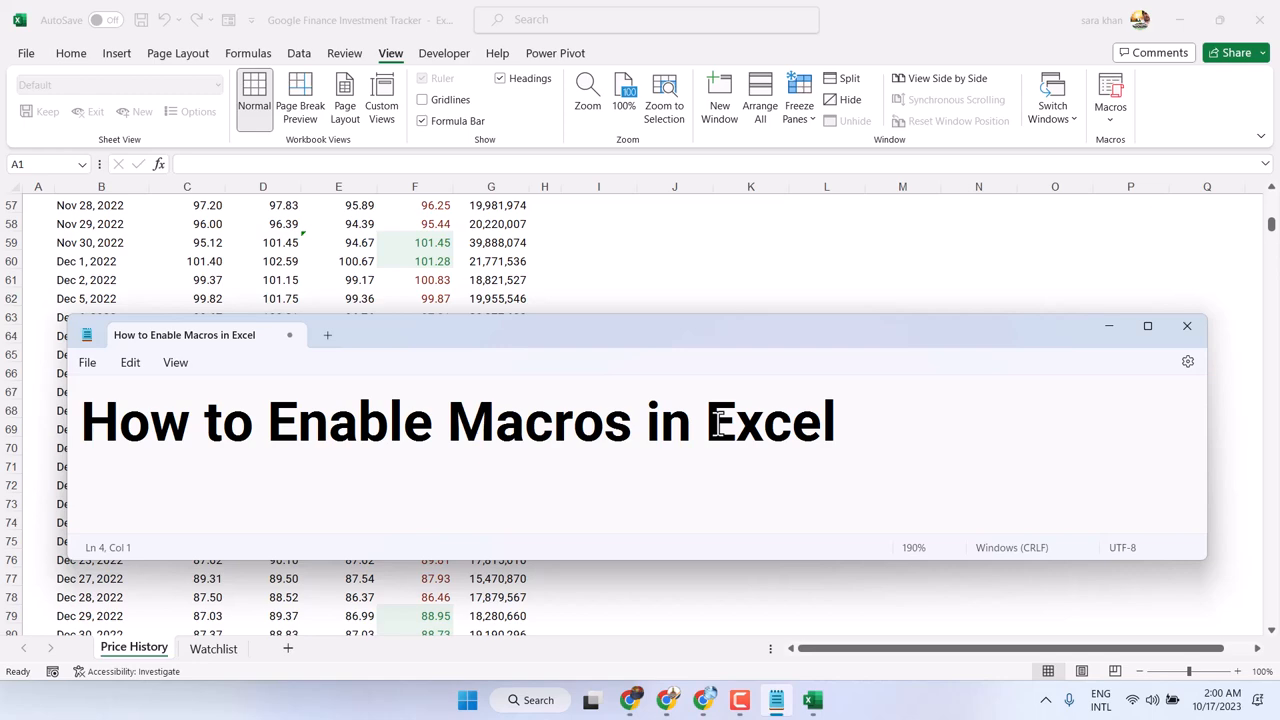
Dismiss the Notepad note and switch the ribbon to the Developer commands
left_click(1187, 325)
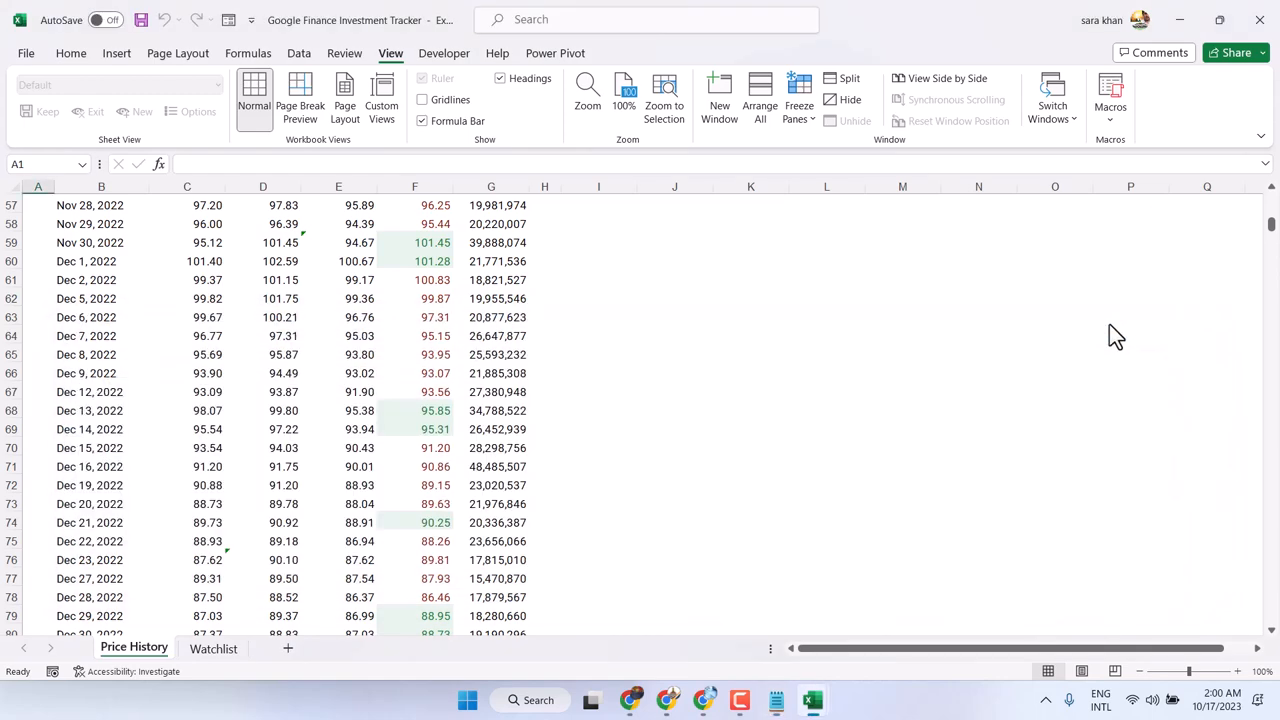
left_click(444, 53)
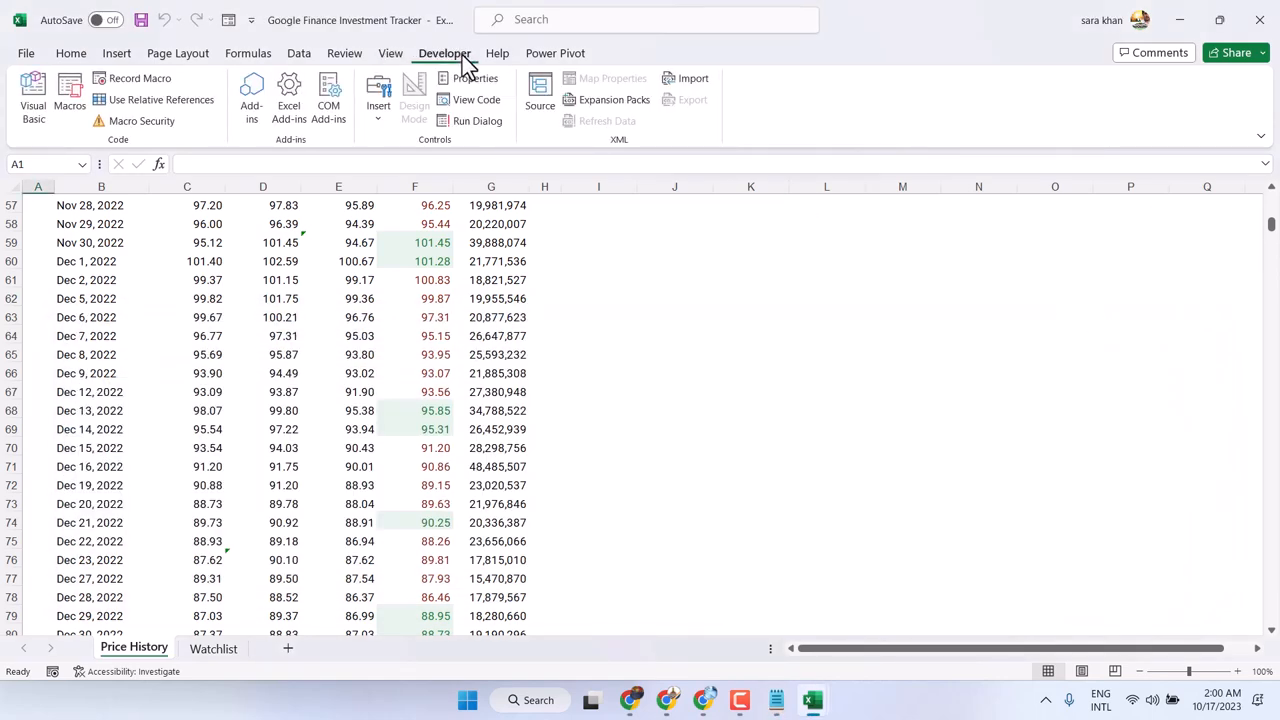
mouse_move(35, 70)
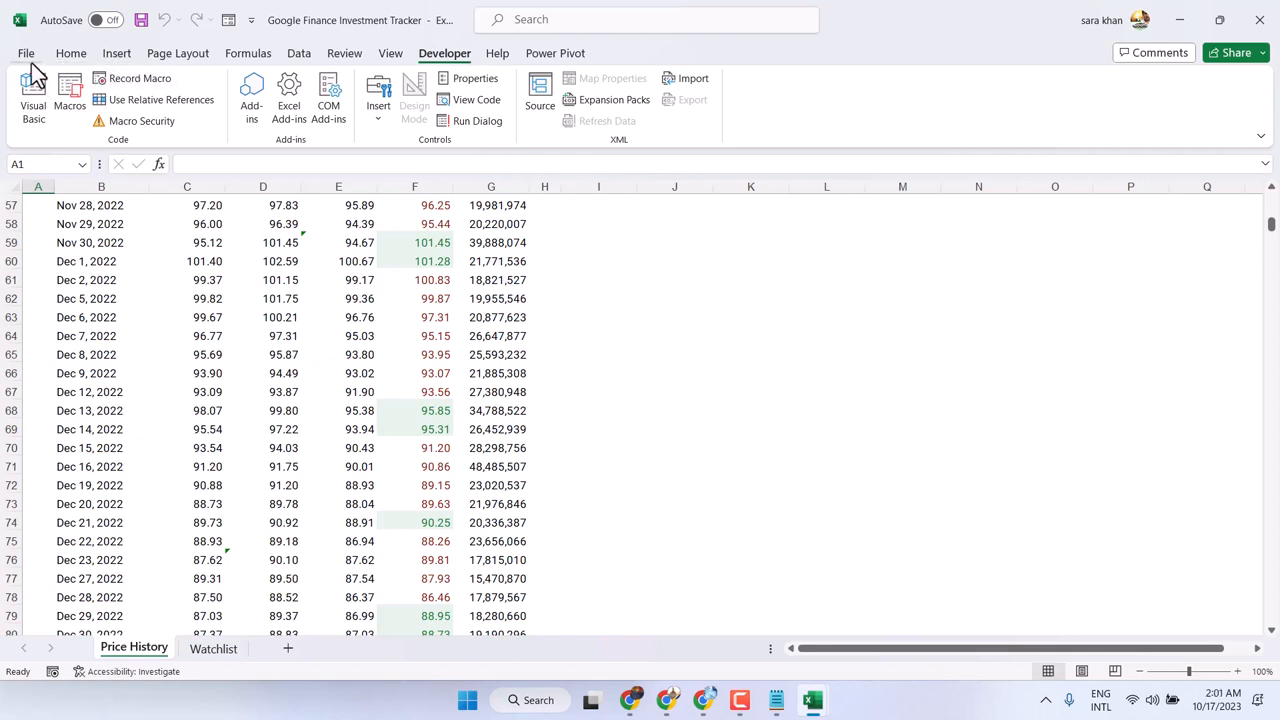
Go to File > Options to reach Excel's general settings
left_click(26, 53)
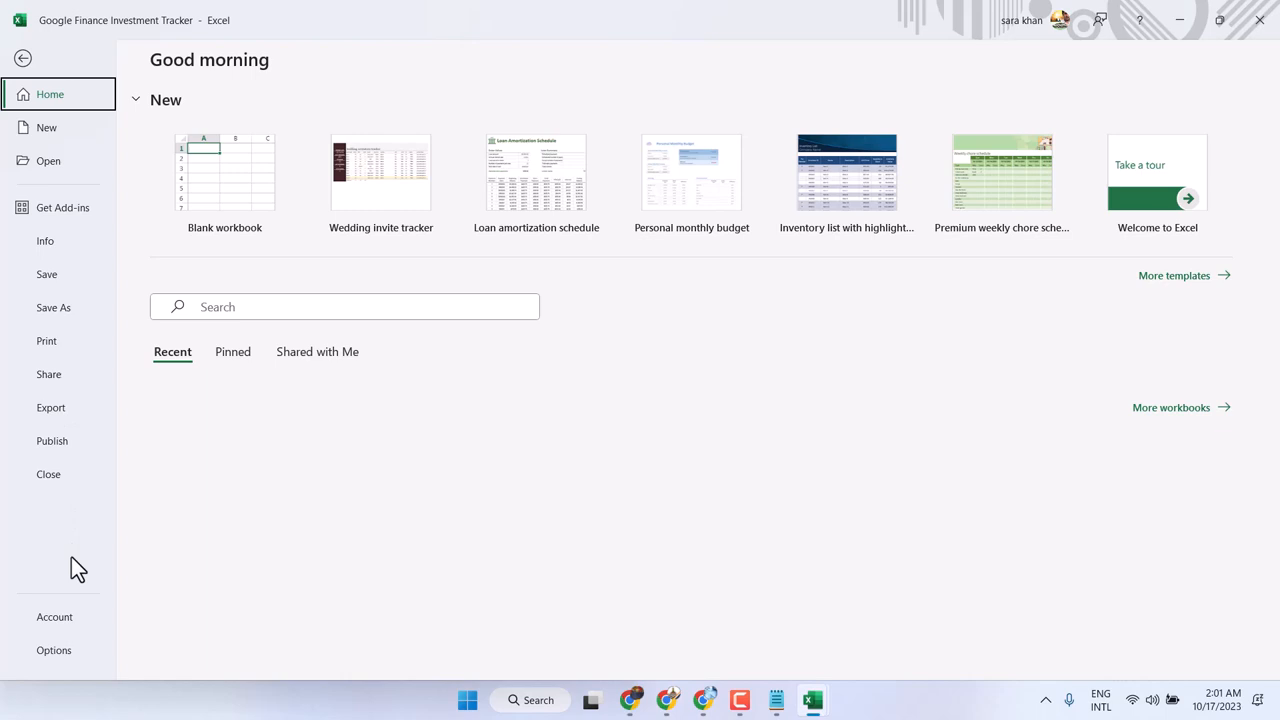
left_click(54, 650)
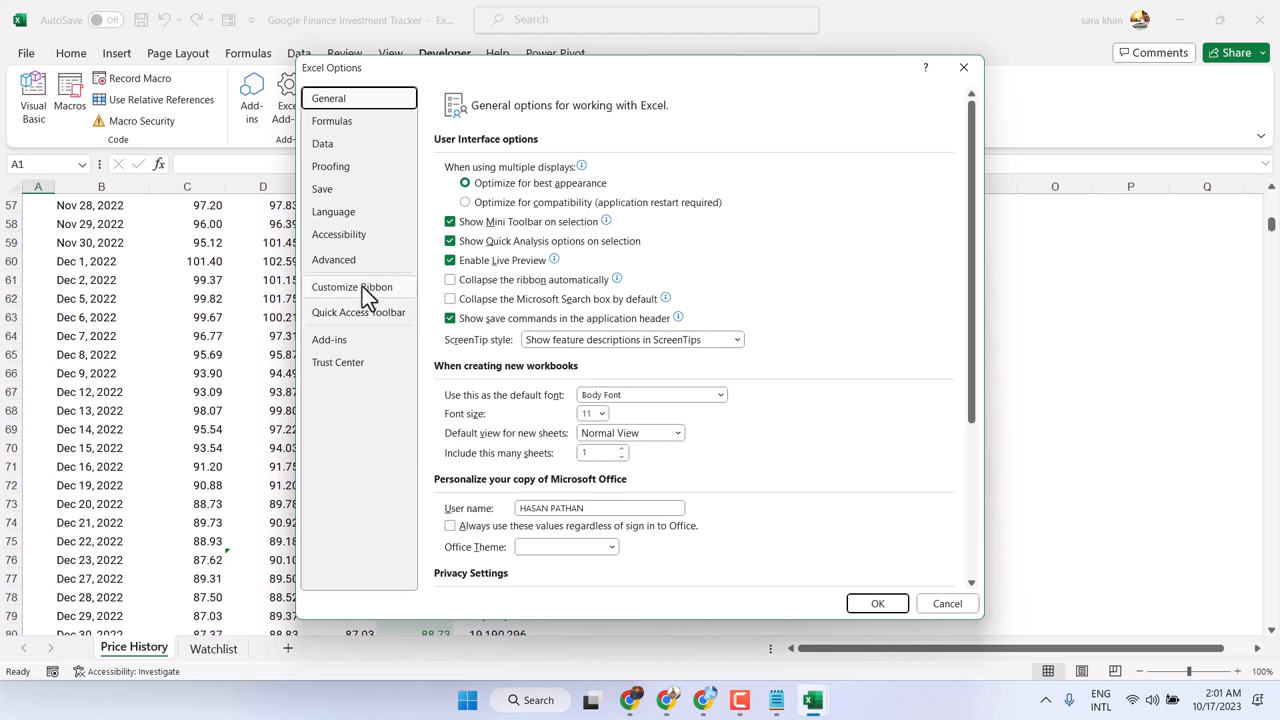
Under Customize Ribbon, toggle Developer off and back on, then confirm with OK
left_click(352, 287)
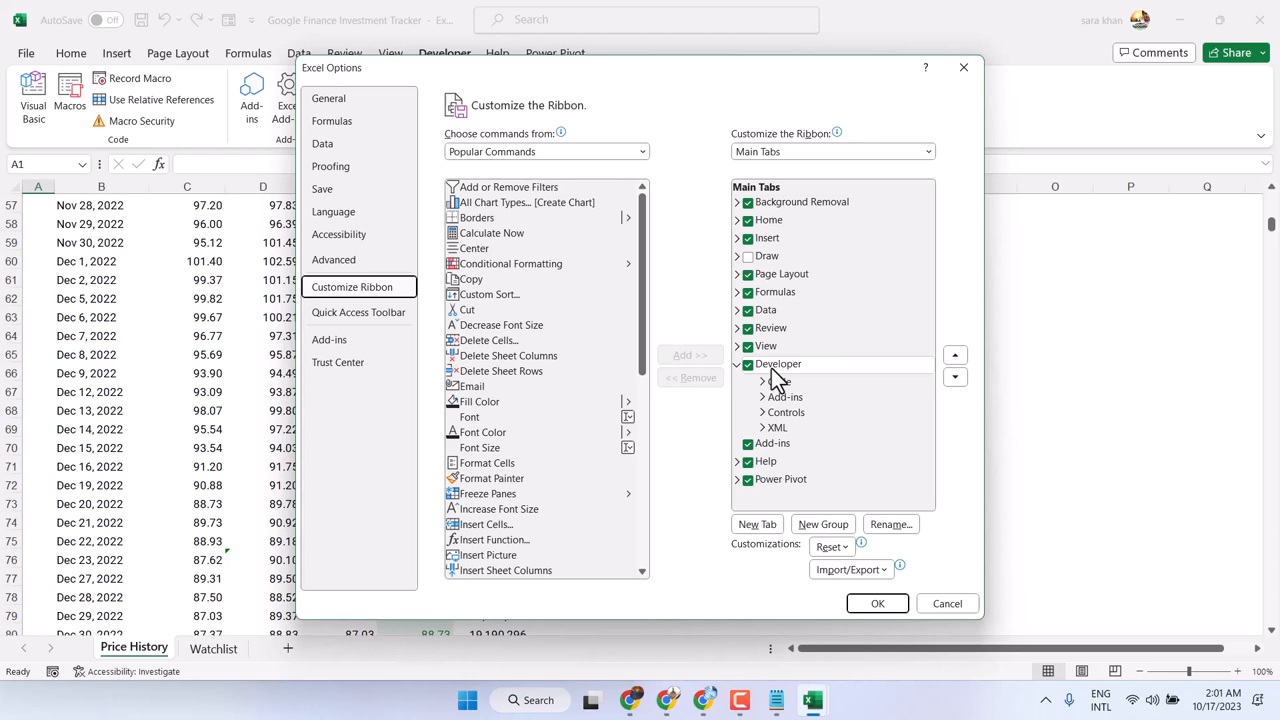
left_click(763, 382)
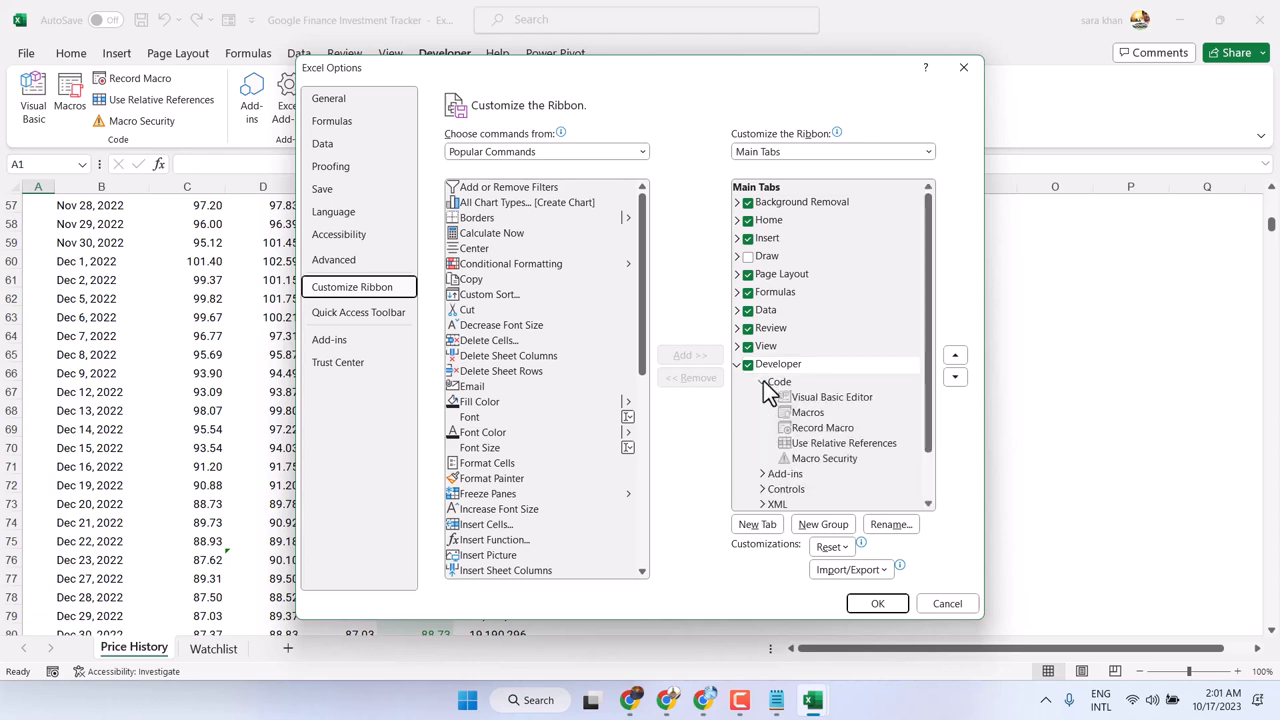
left_click(763, 382)
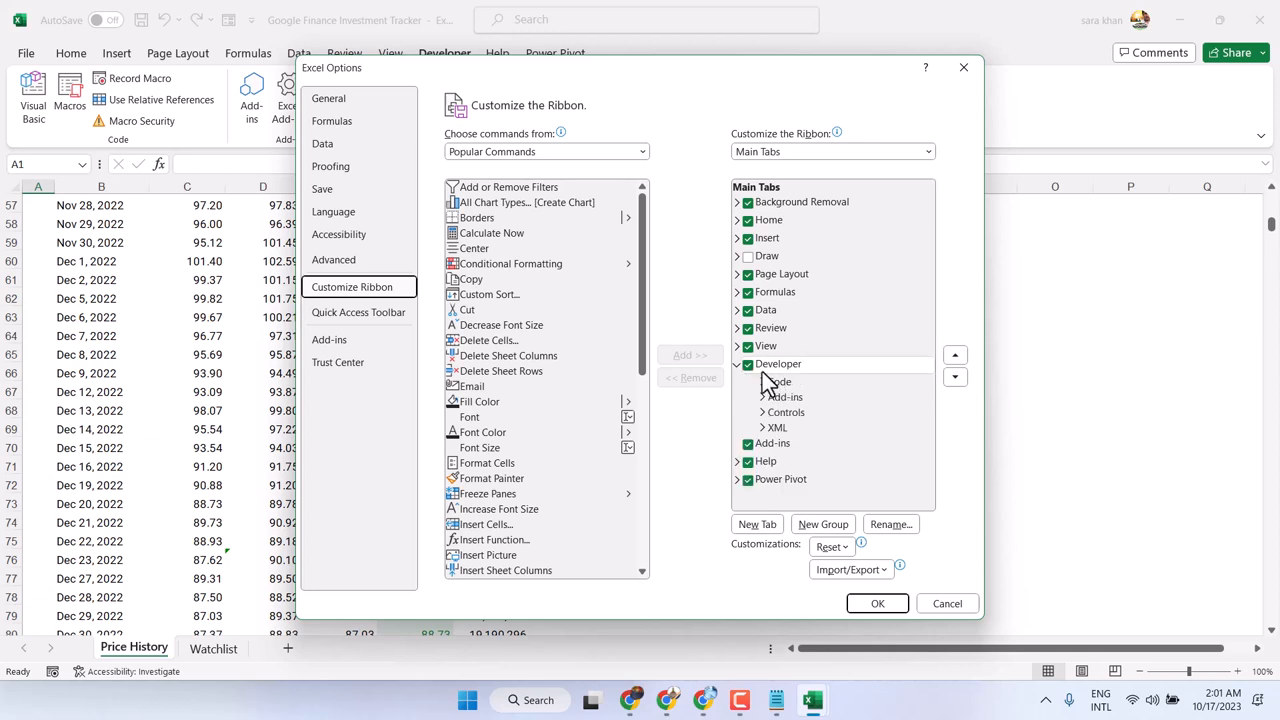
left_click(778, 363)
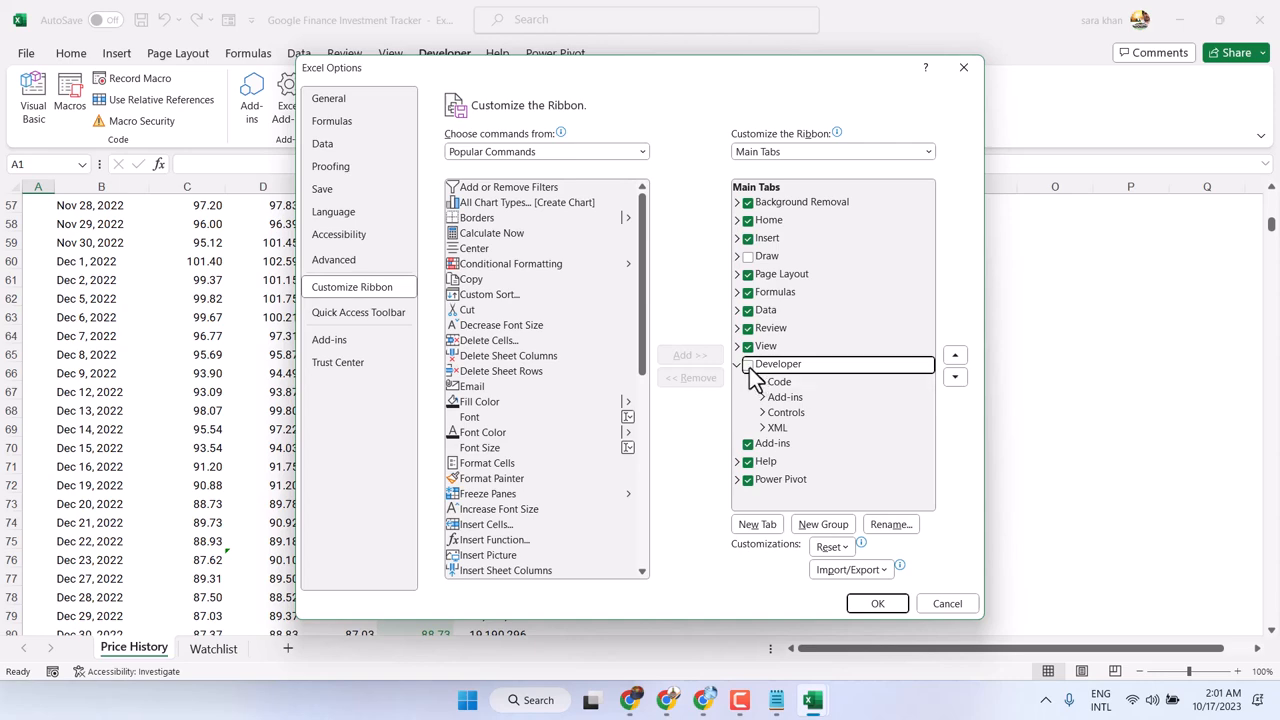
left_click(746, 363)
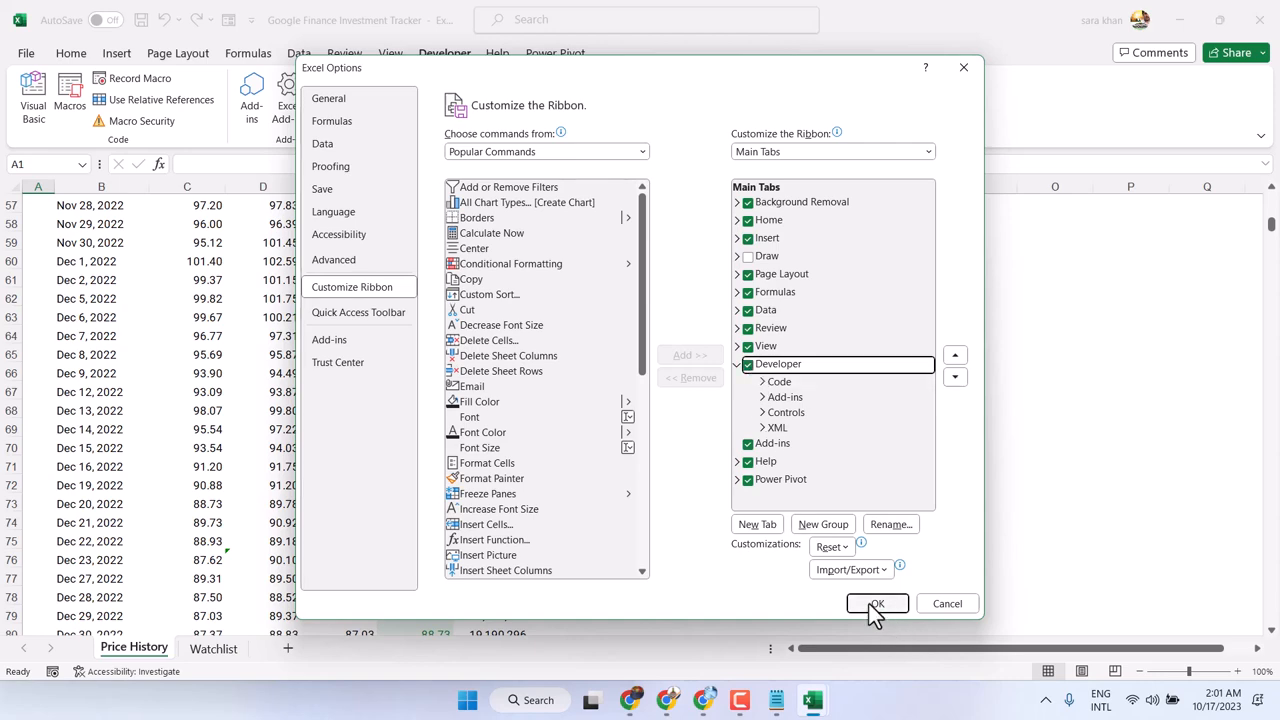
left_click(876, 603)
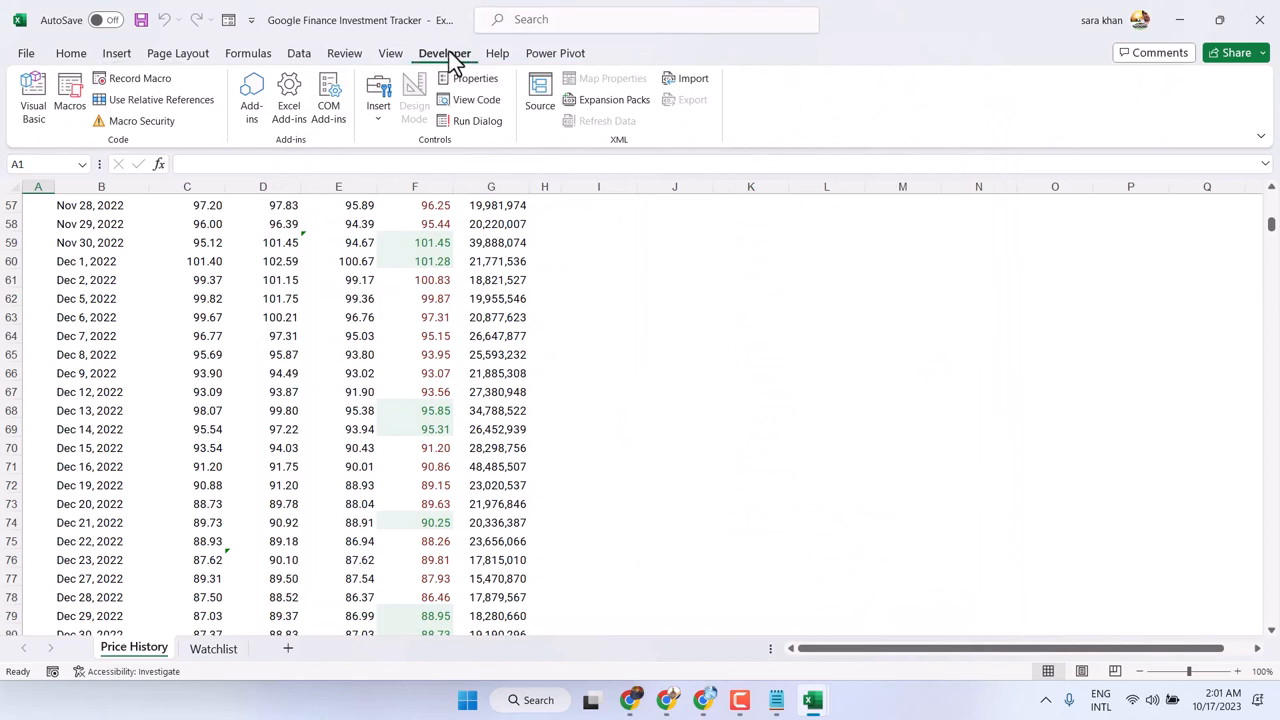
mouse_move(420, 45)
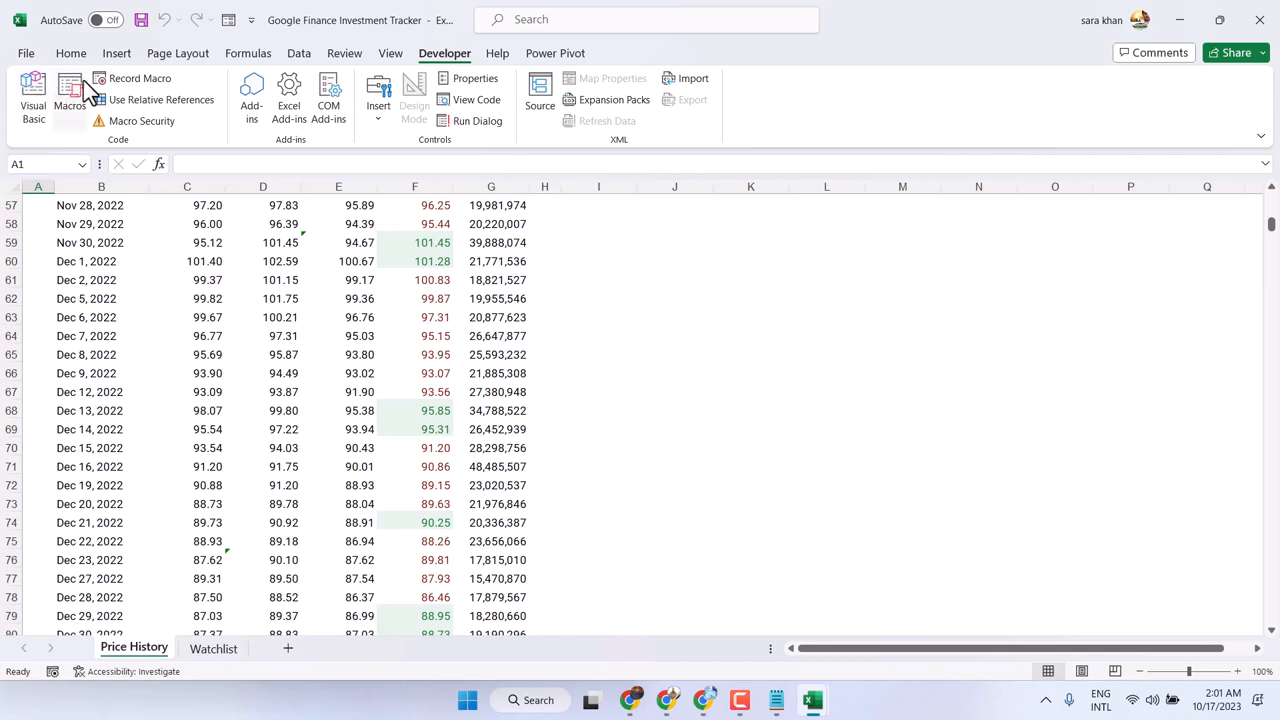
mouse_move(97, 155)
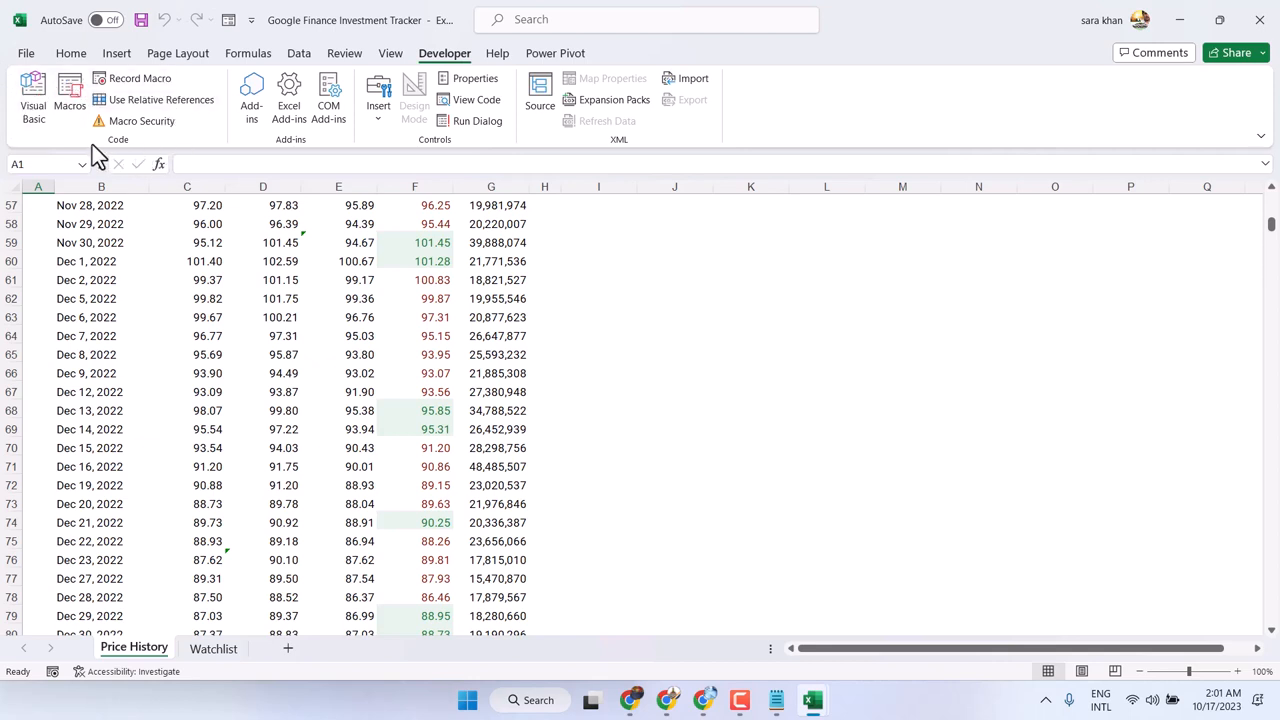
mouse_move(69, 95)
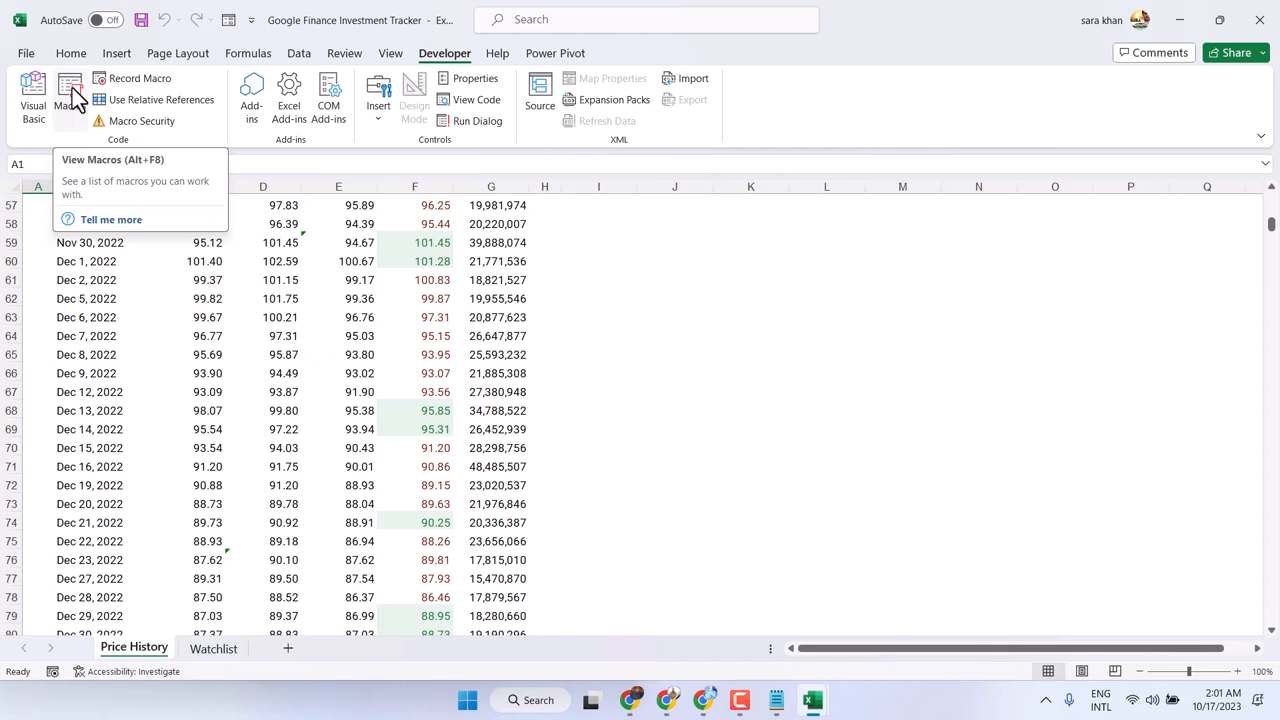
mouse_move(78, 190)
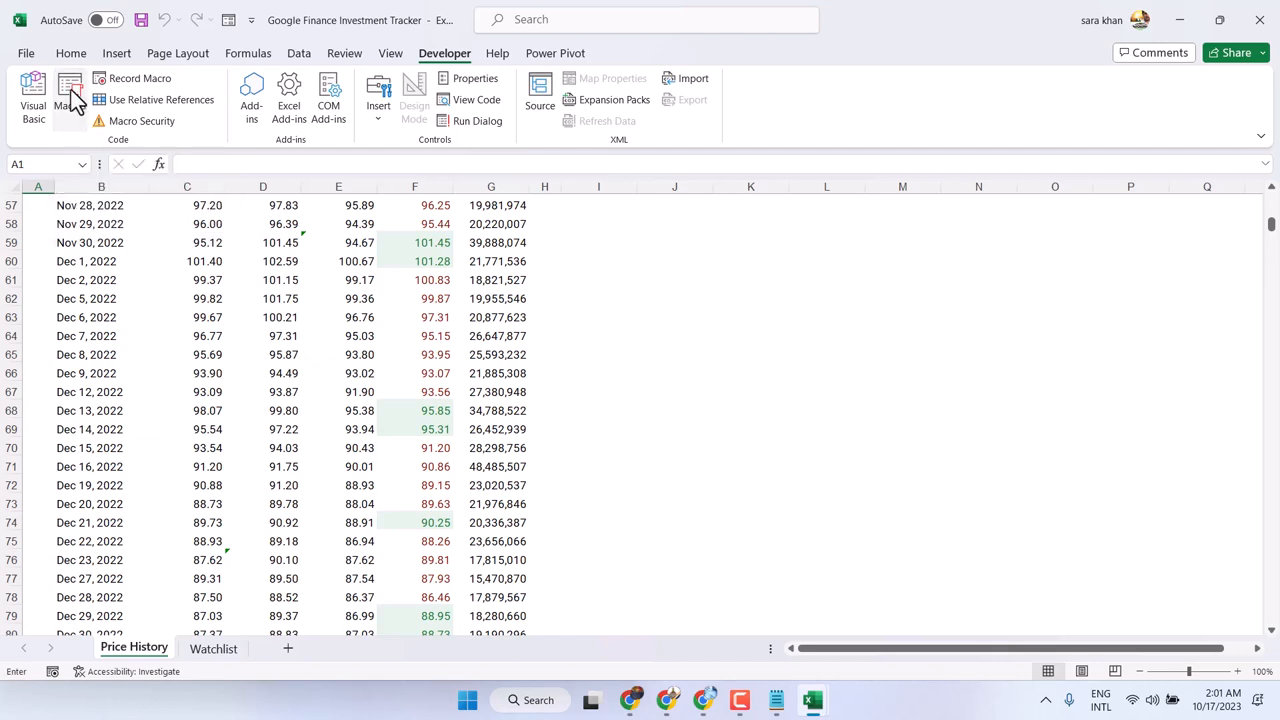
Show the Macro dialog from the Developer tab's Macros command
left_click(69, 95)
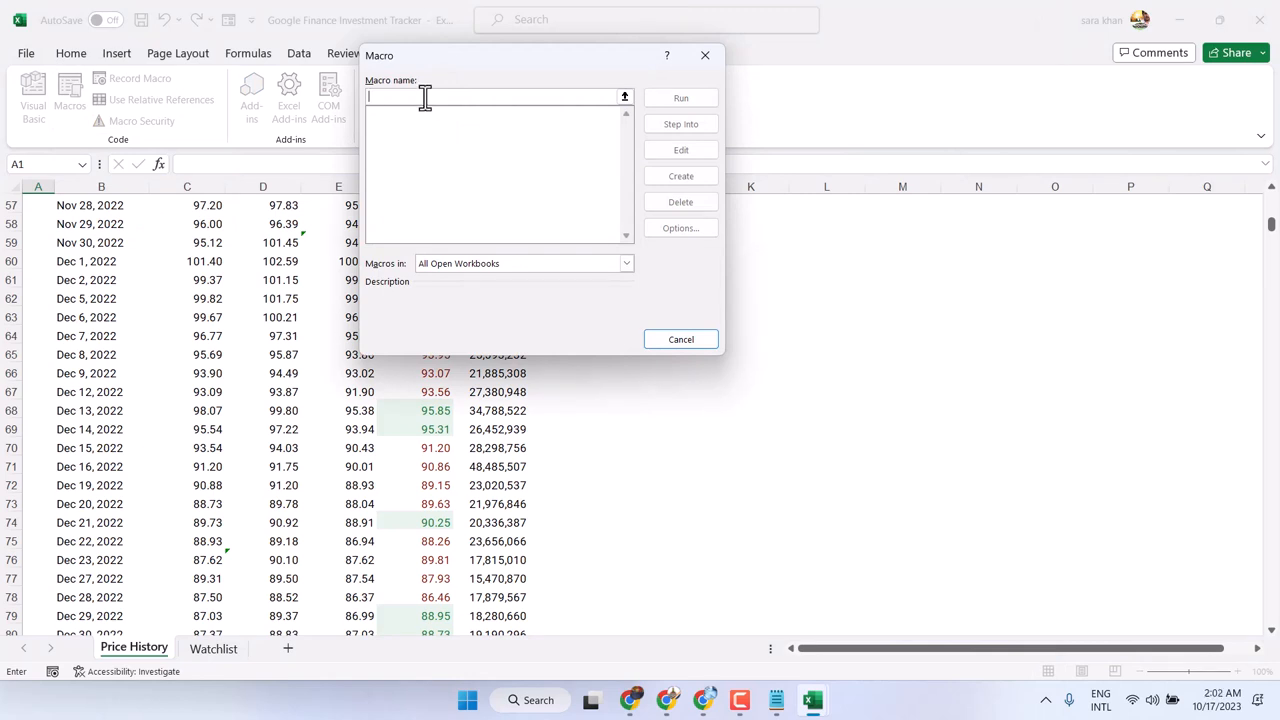
Name the macro 'testing' and create it, opening its empty Sub in the VBA editor
type("M")
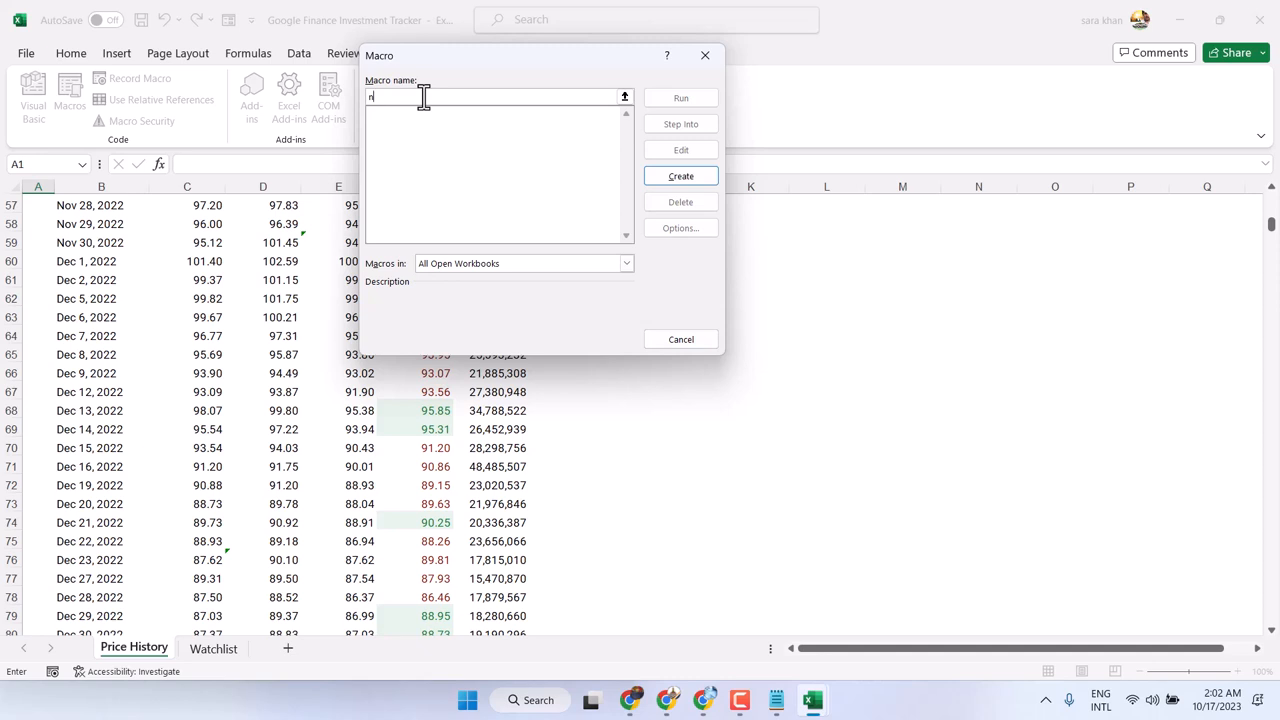
type("testing")
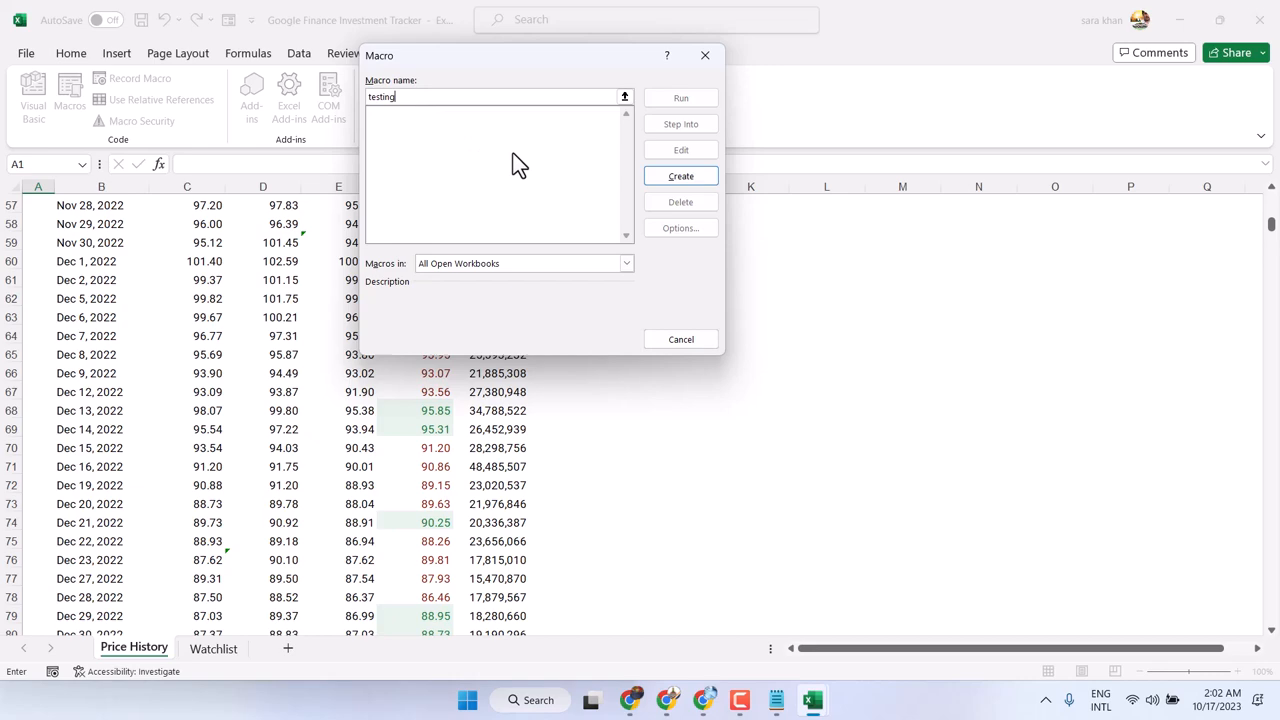
mouse_move(680, 176)
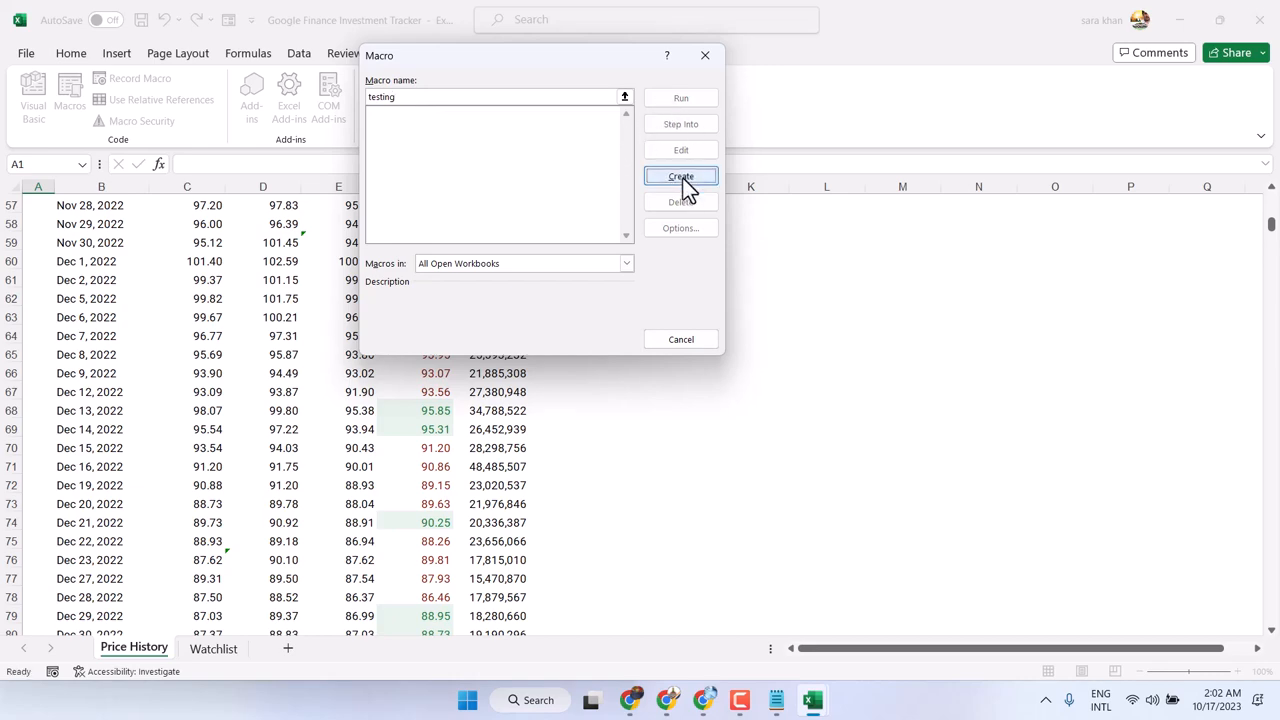
left_click(680, 177)
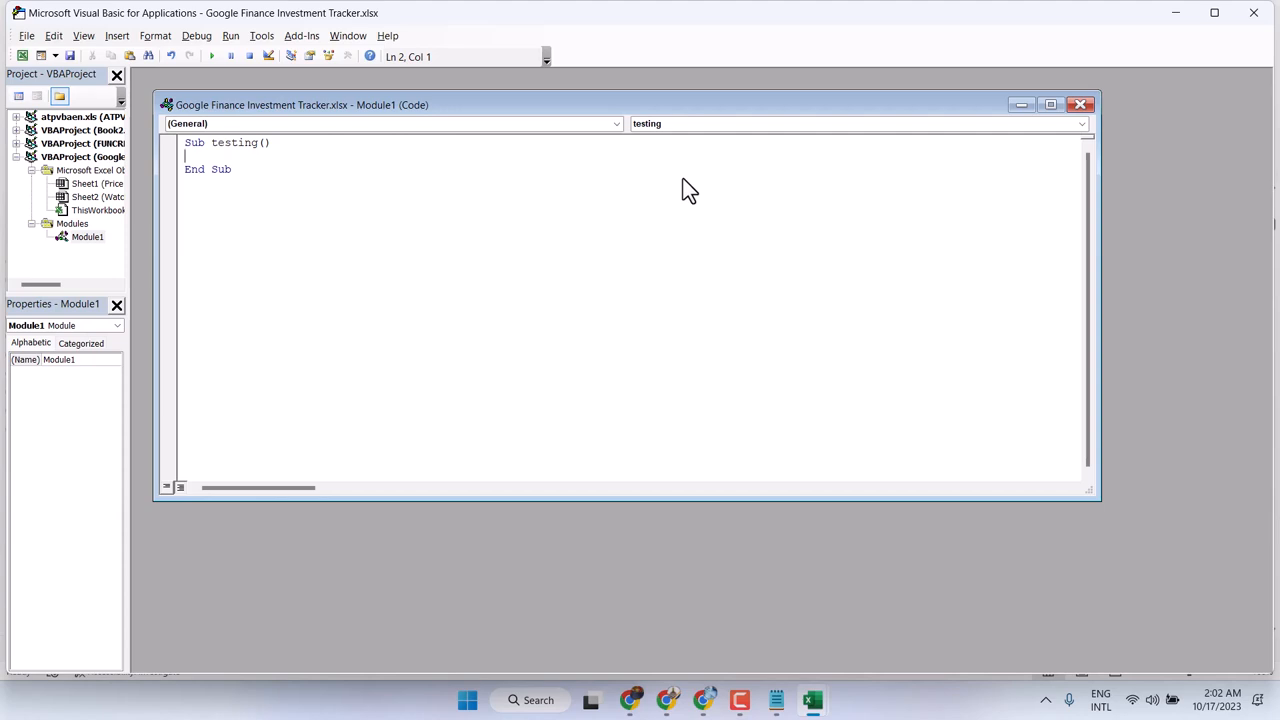
mouse_move(1100, 120)
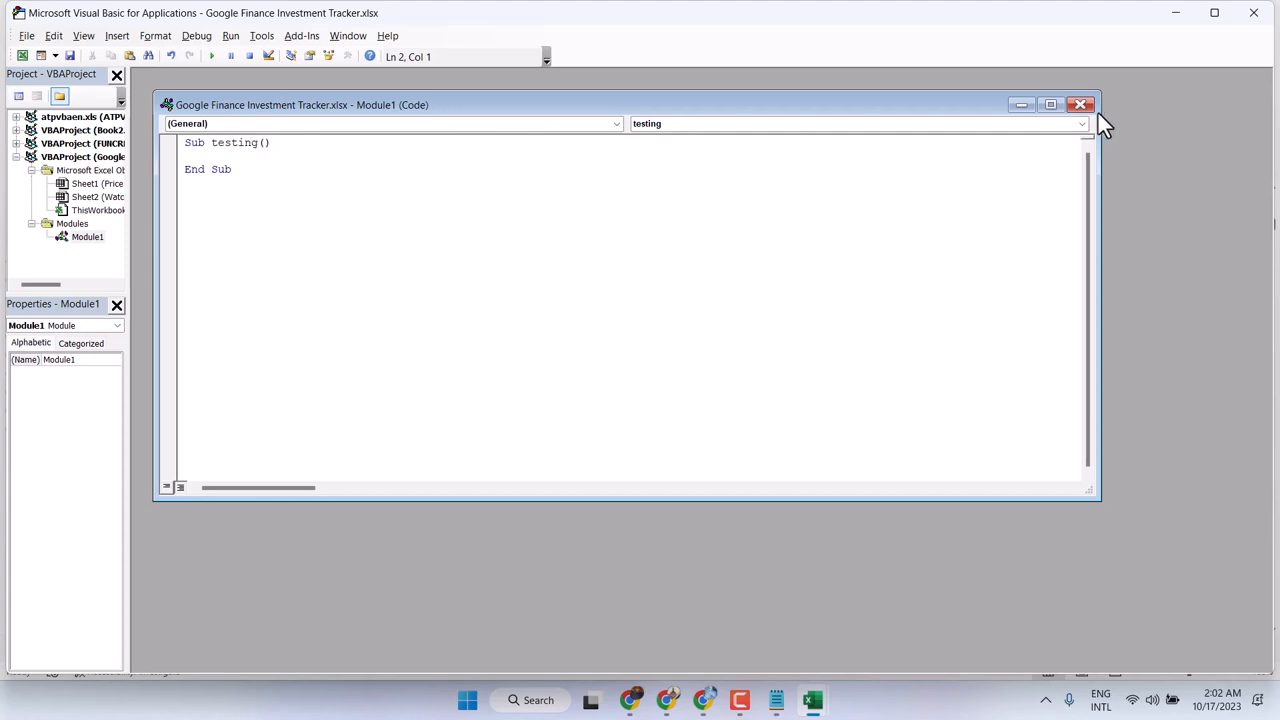
Close the Module1 code window and the VBA editor, returning to the worksheet
left_click(1080, 104)
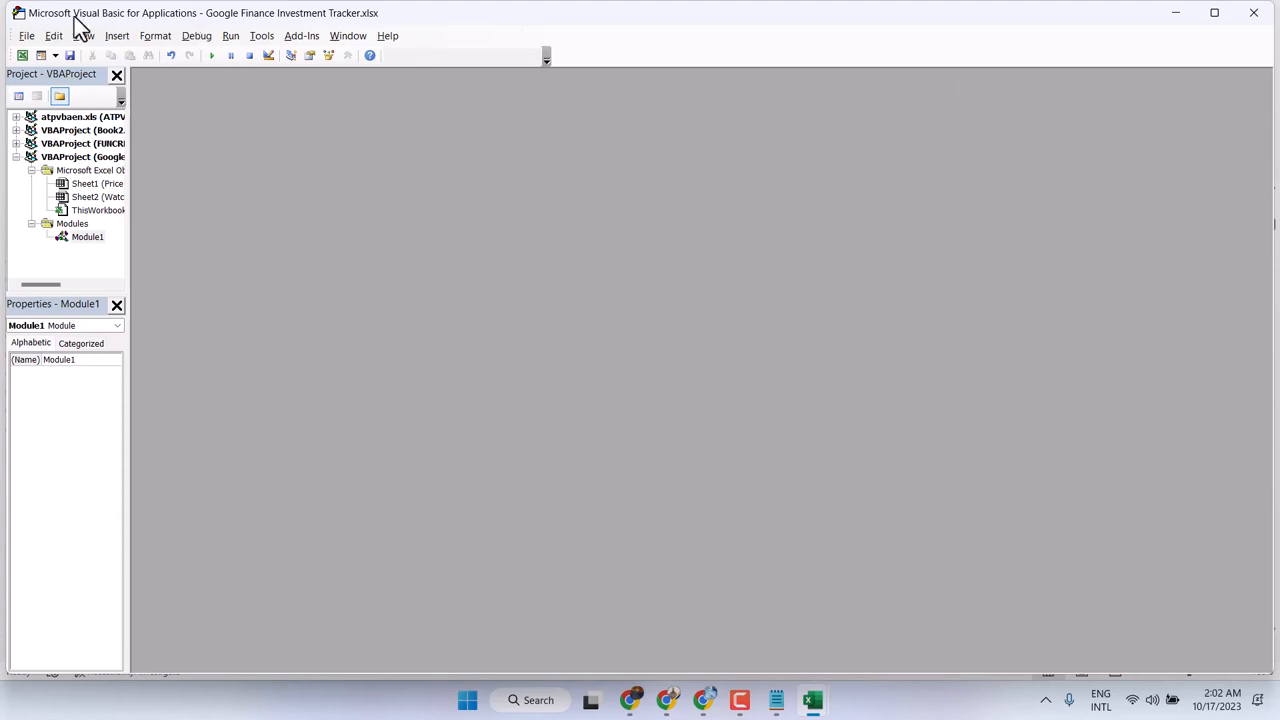
left_click(27, 36)
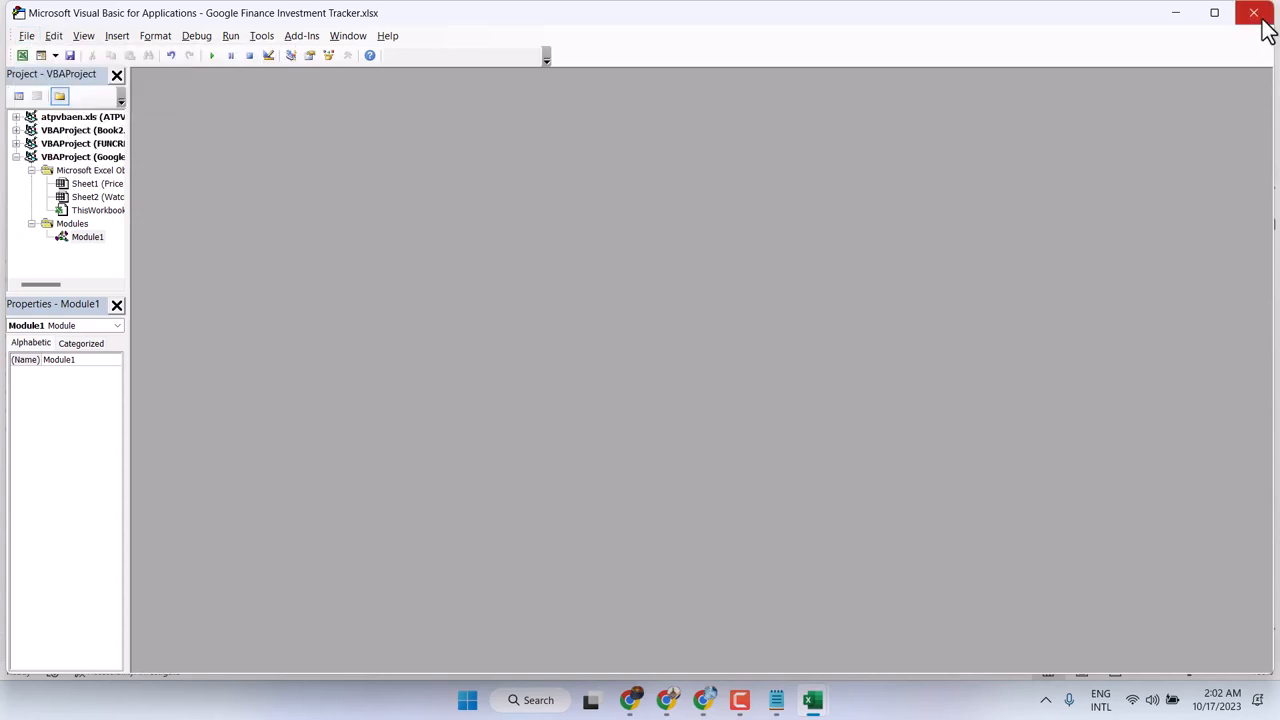
left_click(1253, 13)
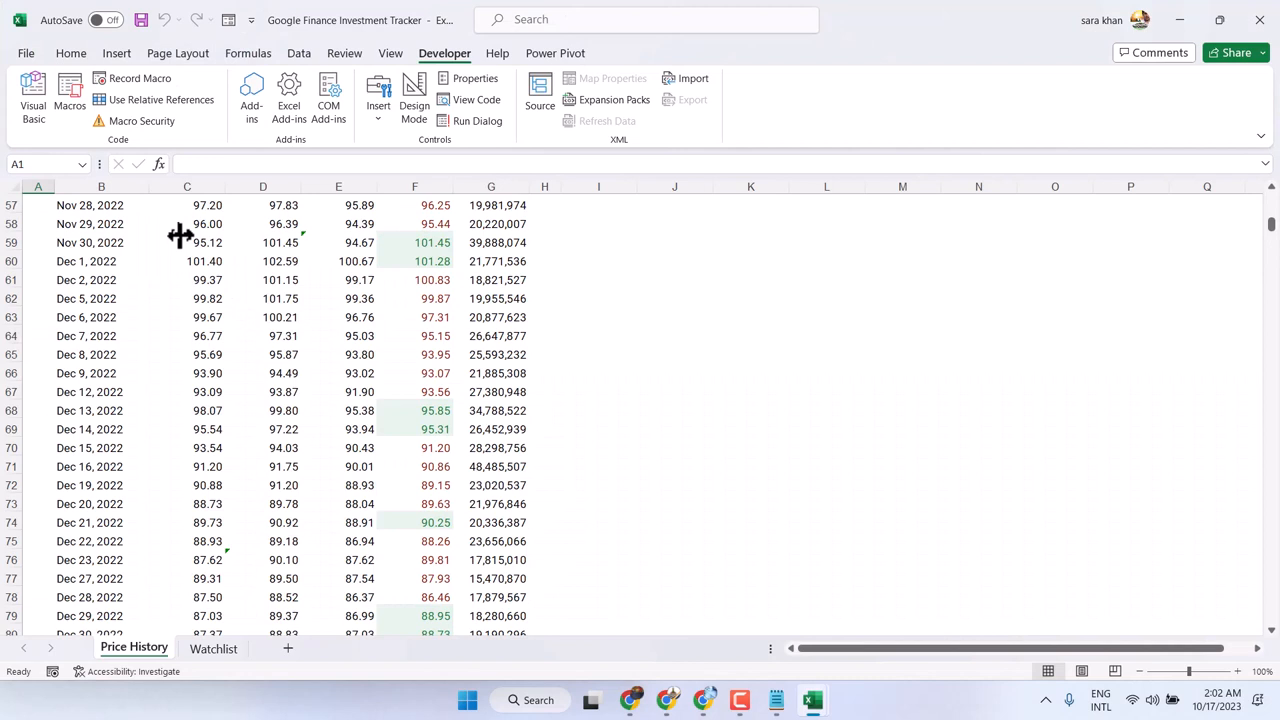
mouse_move(139, 78)
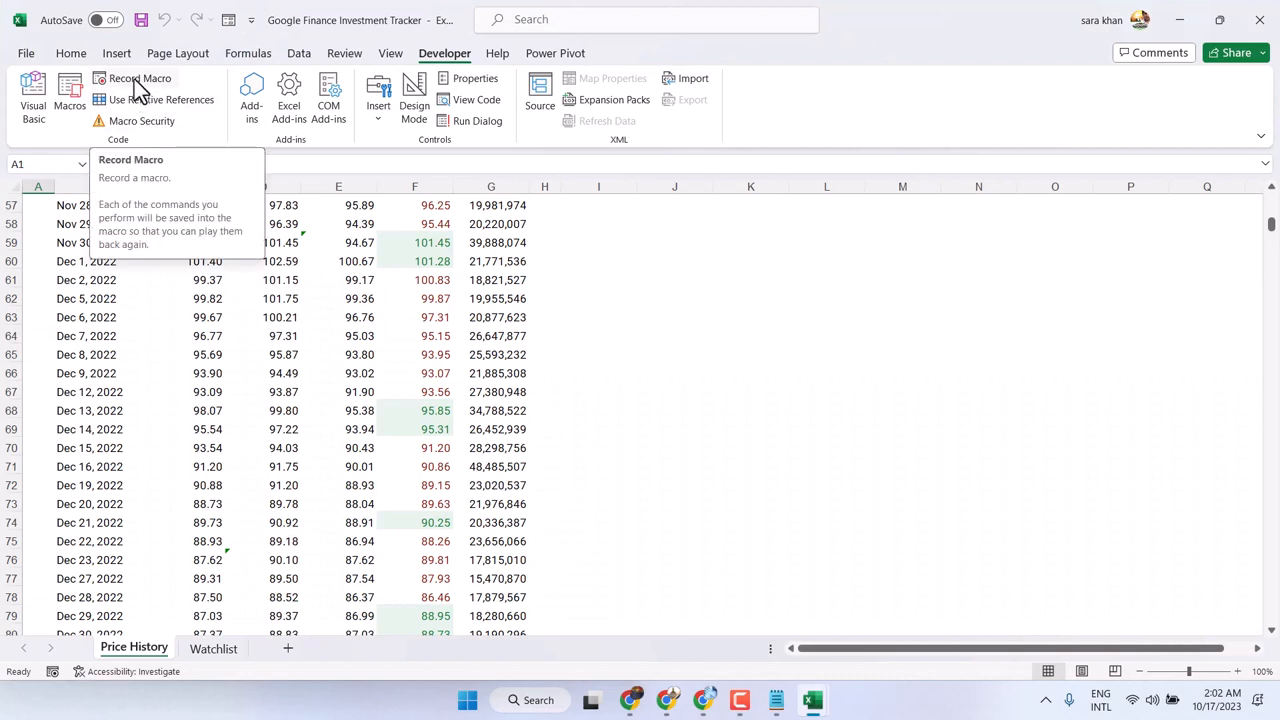
Record a new macro Macro1 stored in This Workbook with no shortcut, starting the recording
left_click(140, 78)
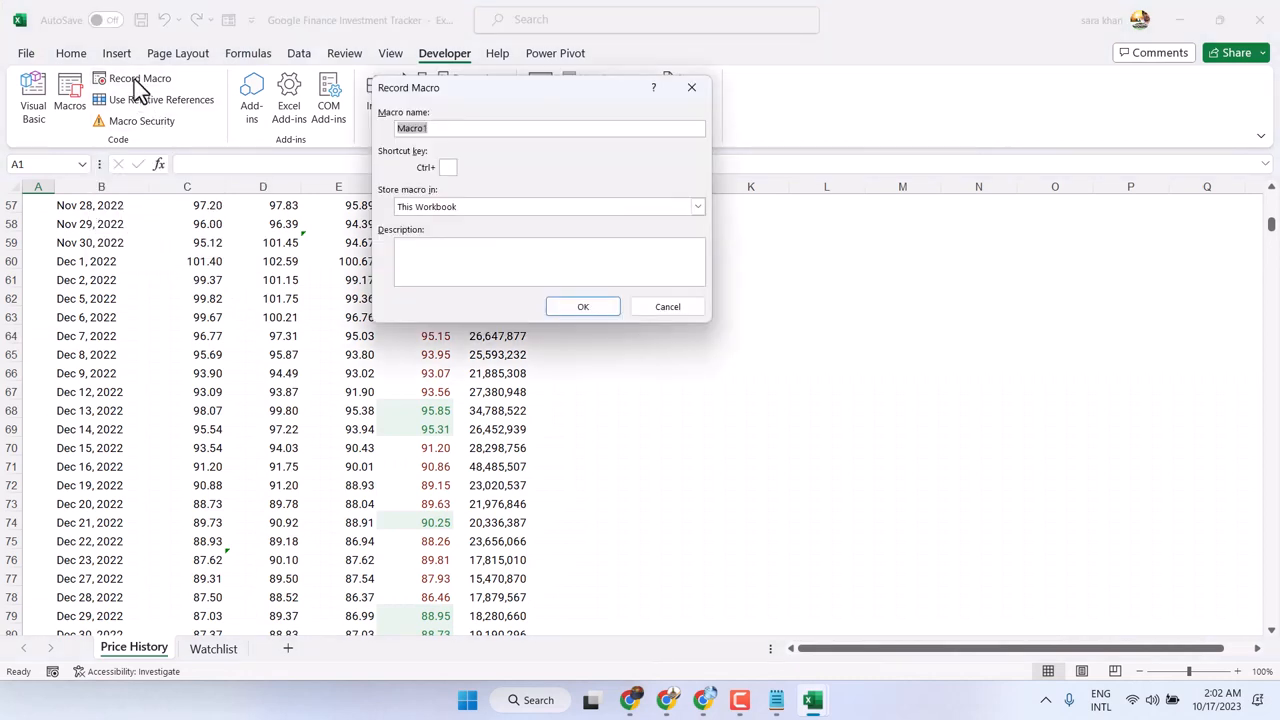
mouse_move(443, 128)
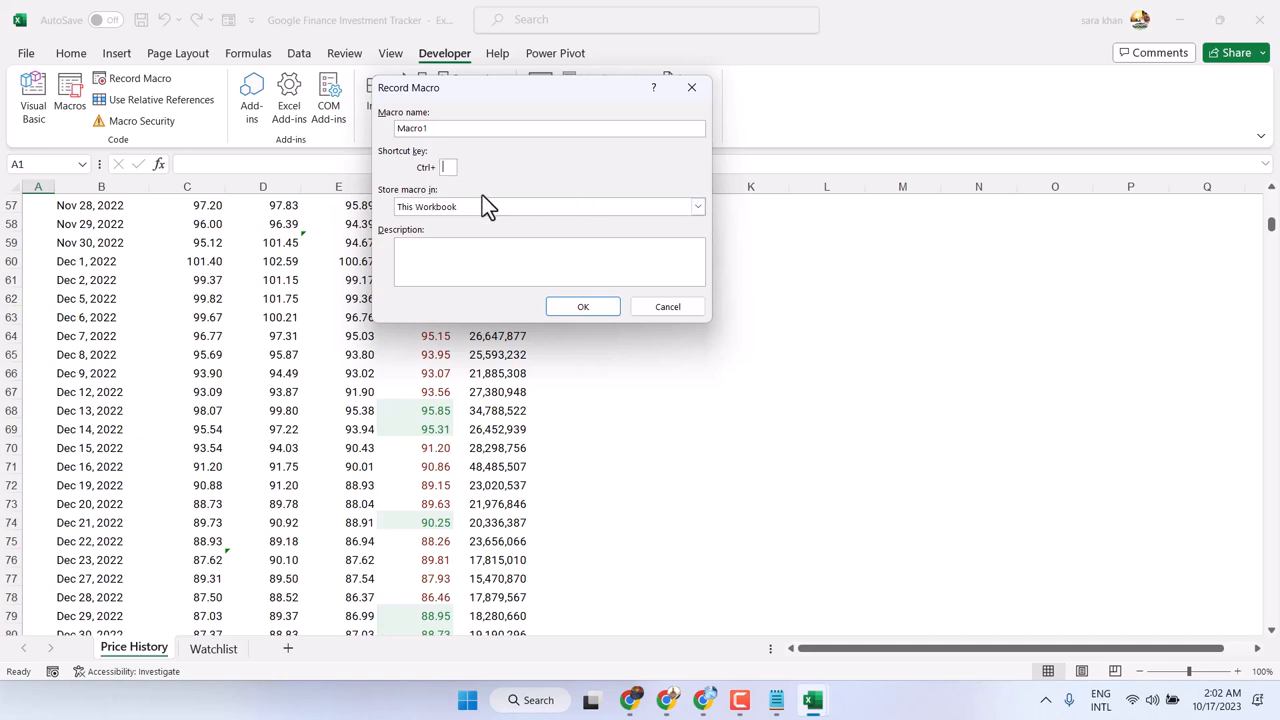
mouse_move(445, 170)
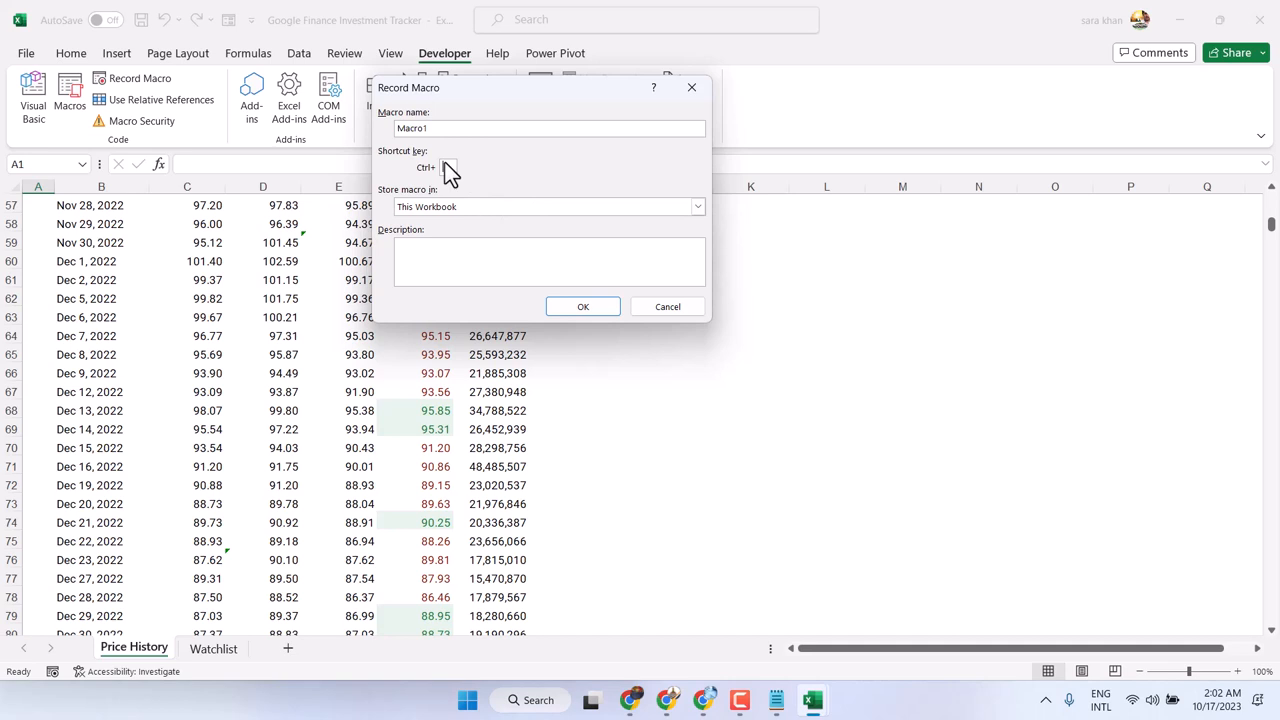
left_click(697, 206)
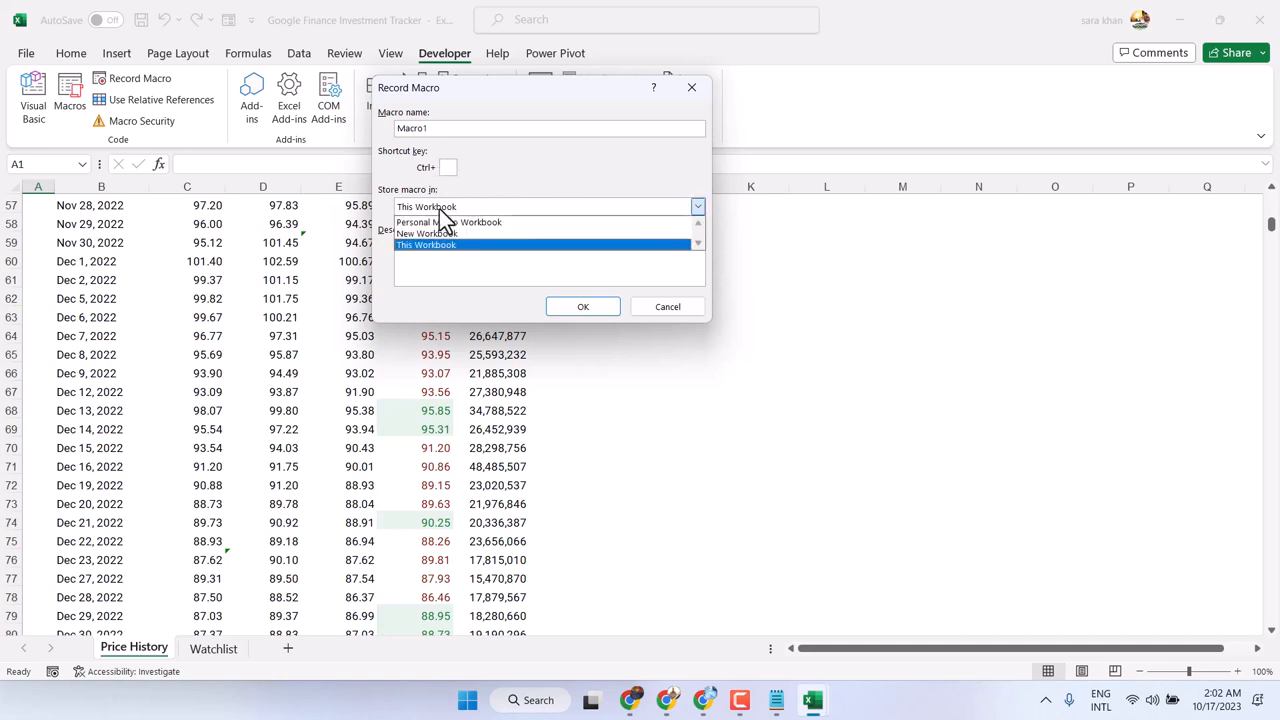
left_click(427, 244)
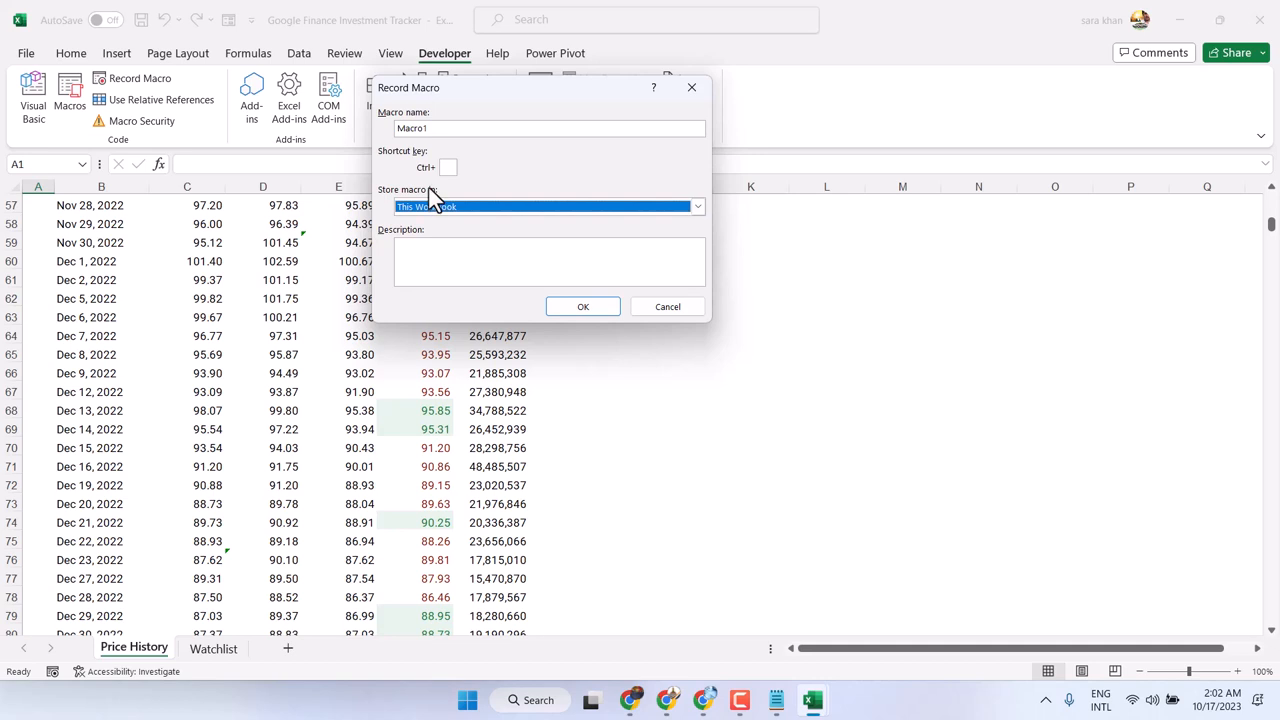
mouse_move(457, 238)
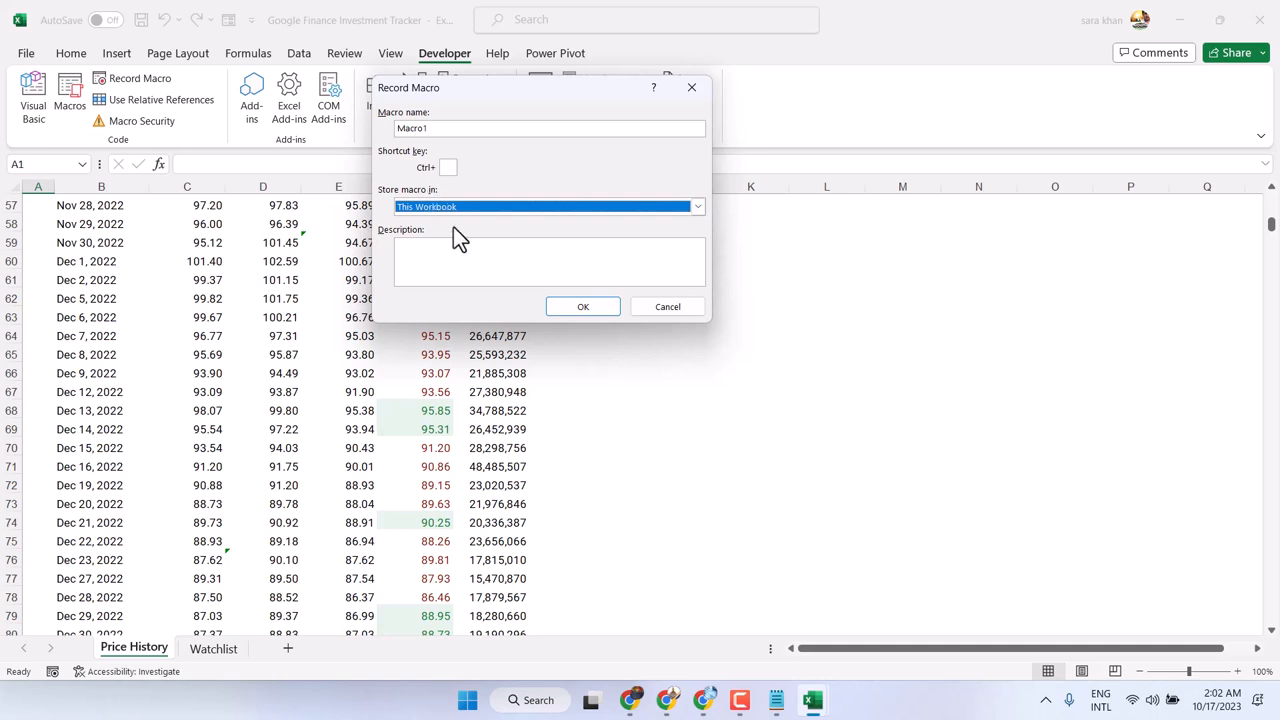
left_click(583, 306)
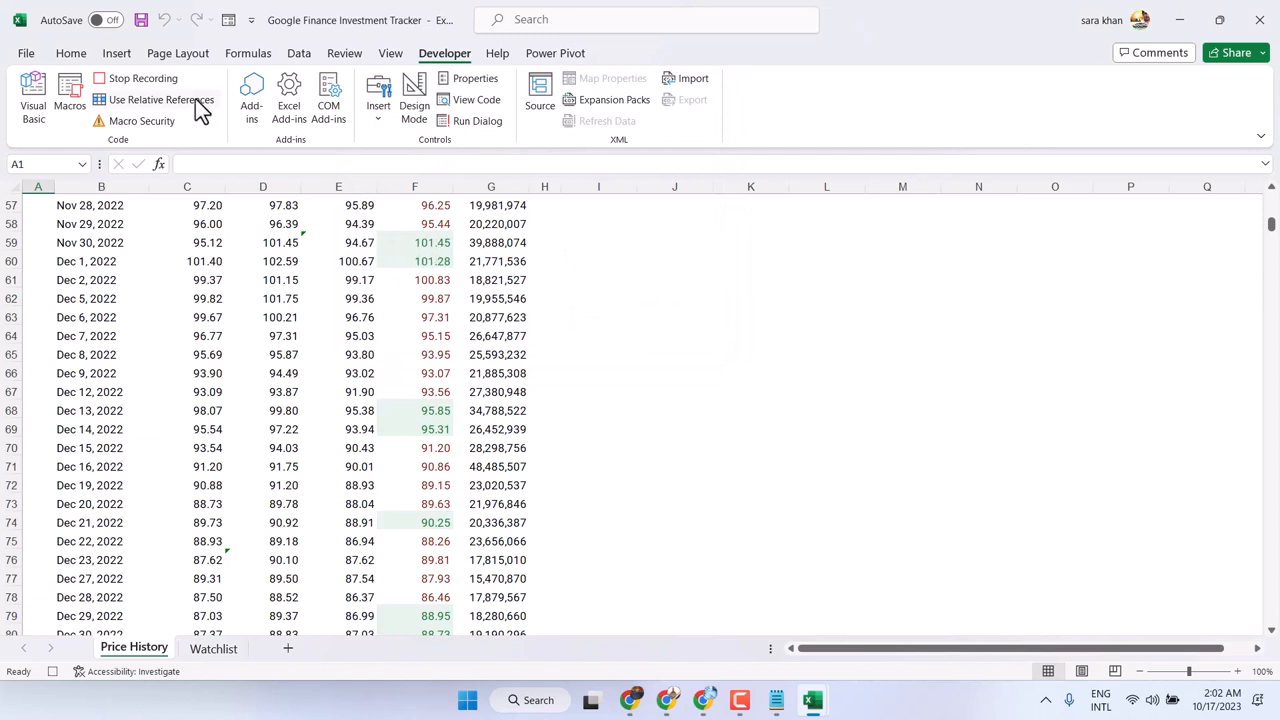
mouse_move(465, 70)
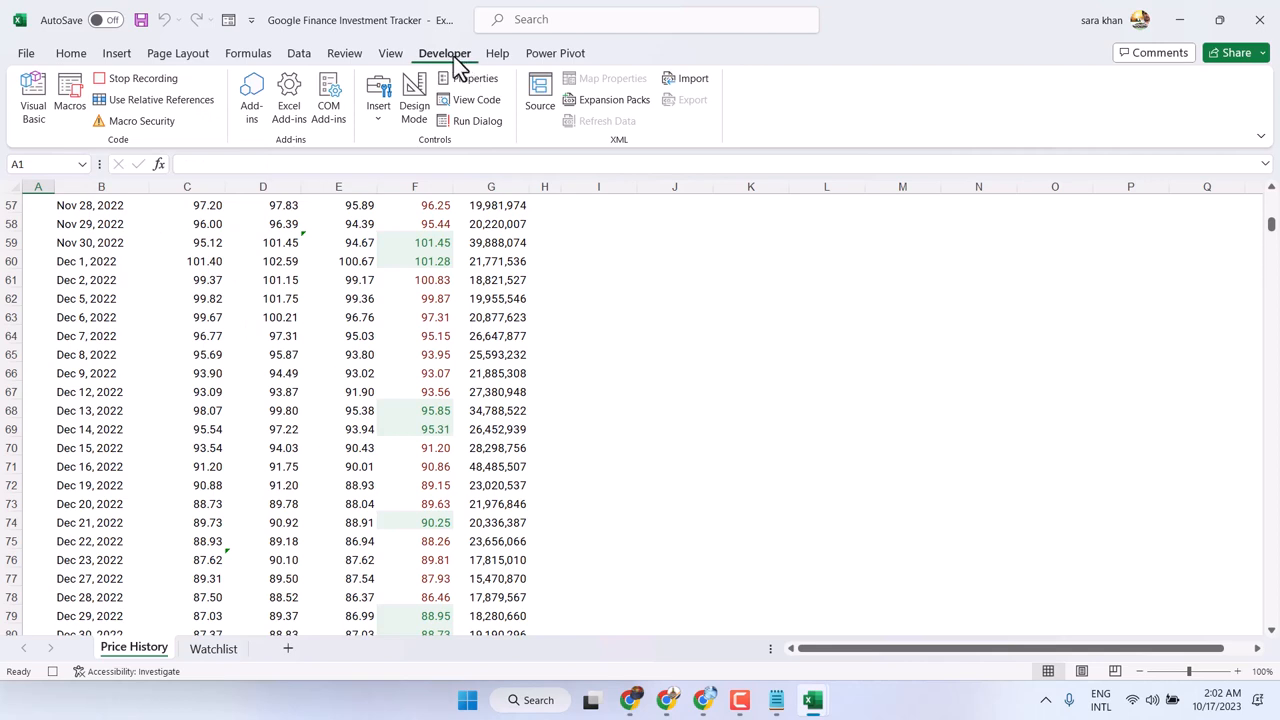
mouse_move(326, 118)
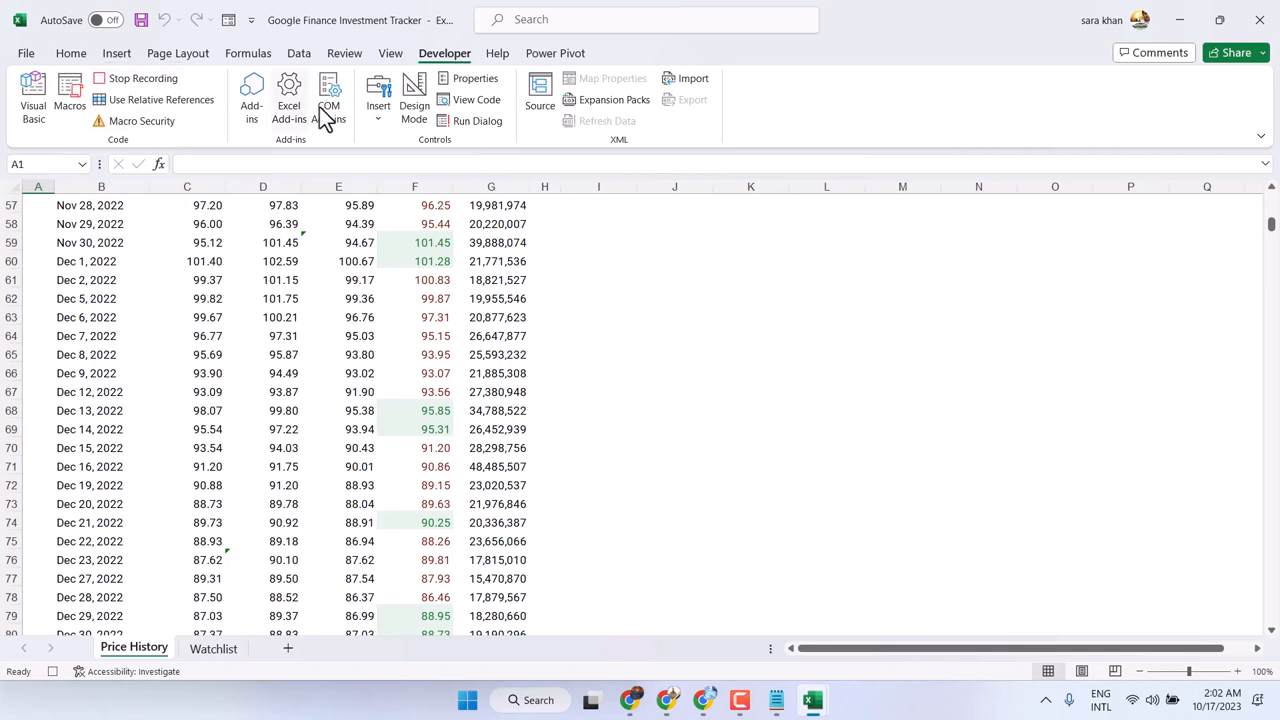
mouse_move(606, 99)
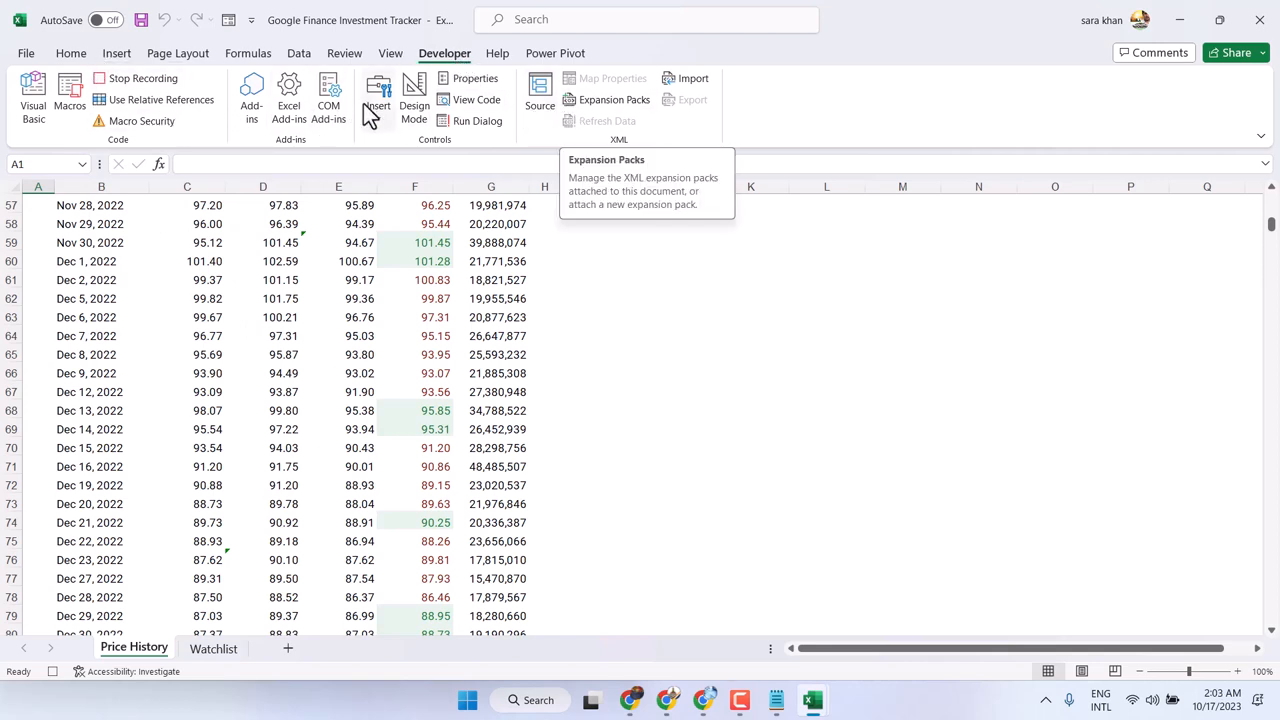
mouse_move(370, 540)
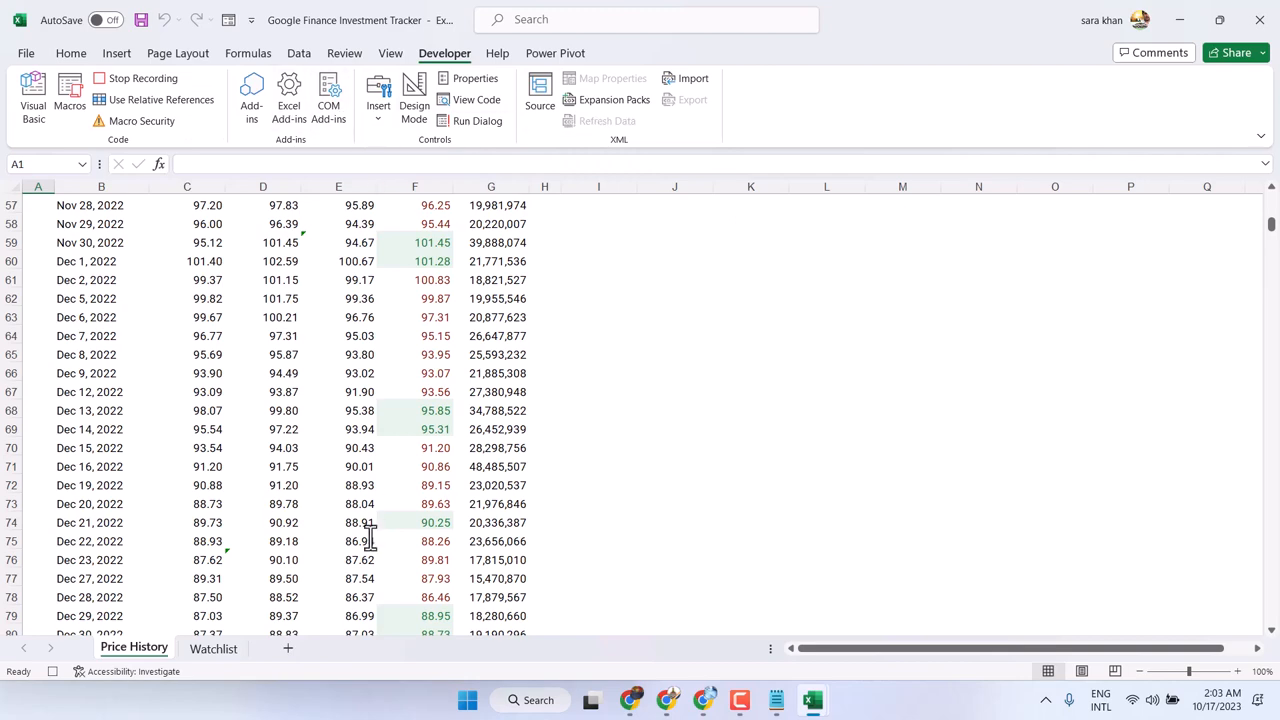